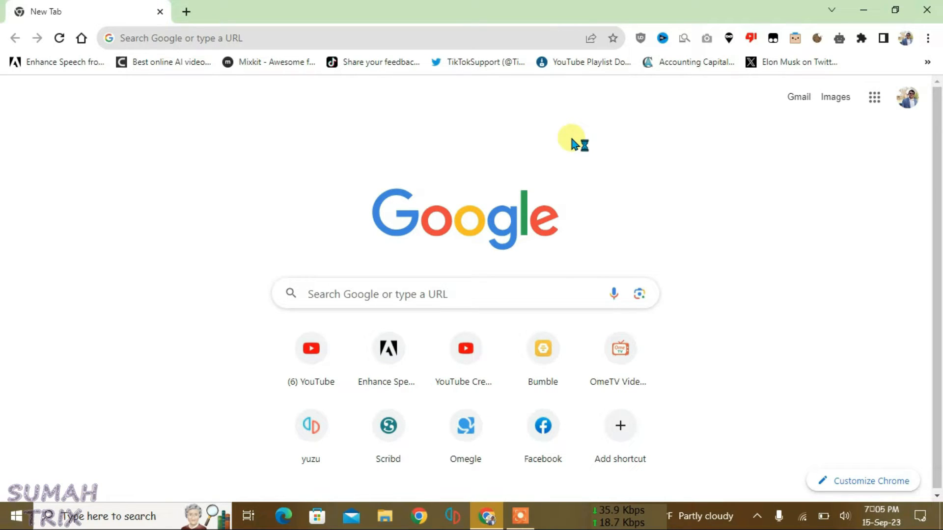
pyautogui.moveTo(571, 144)
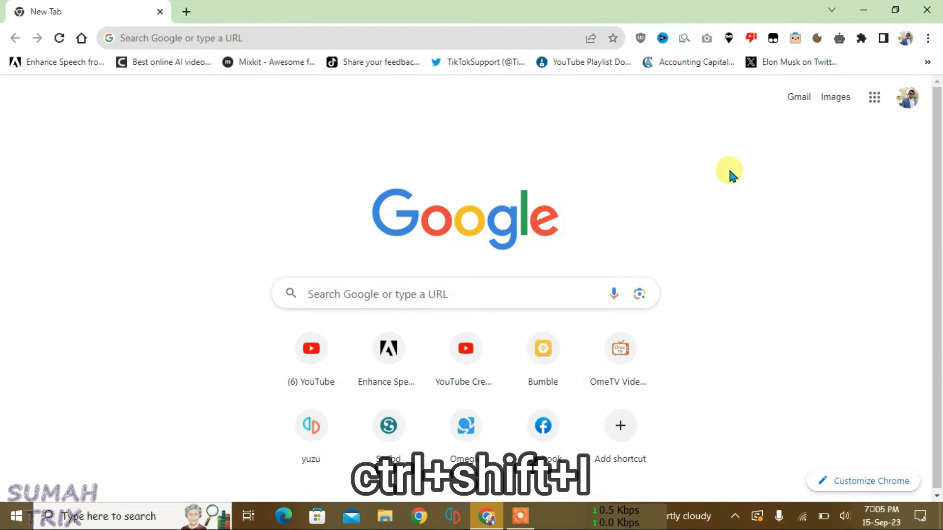
# Step: Override the browser location to Moscow in the DevTools Sensors panel (Europe/Moscow, ru-RU)
pyautogui.press('ctrl+shift+i')
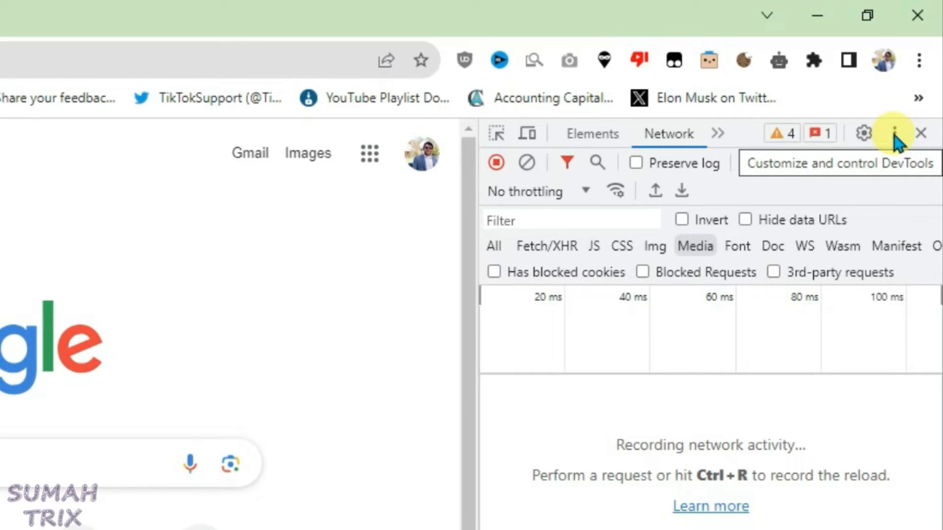
pyautogui.click(893, 133)
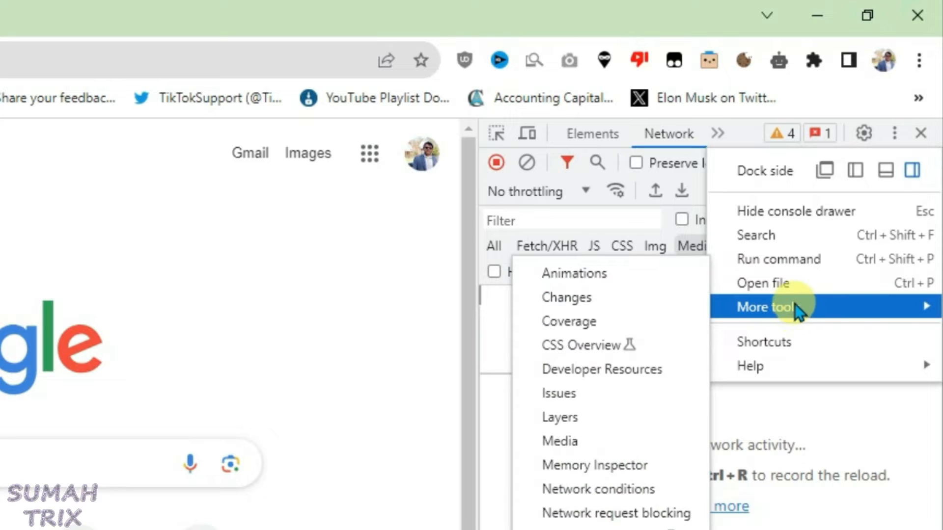
pyautogui.moveTo(610, 417)
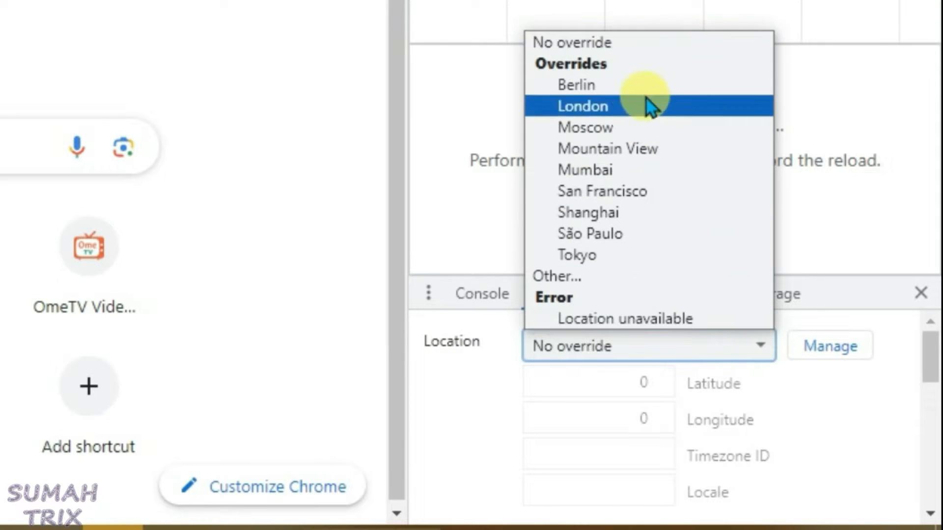
pyautogui.moveTo(607, 148)
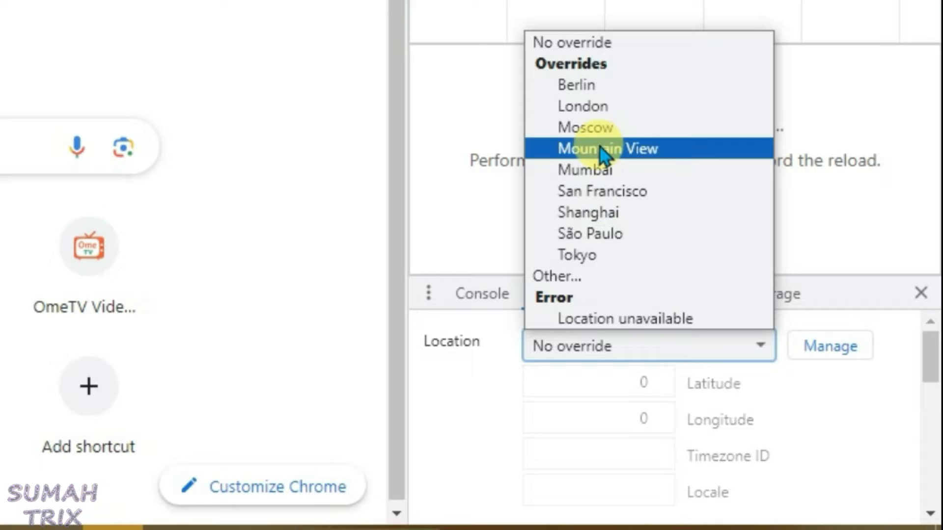
pyautogui.click(584, 128)
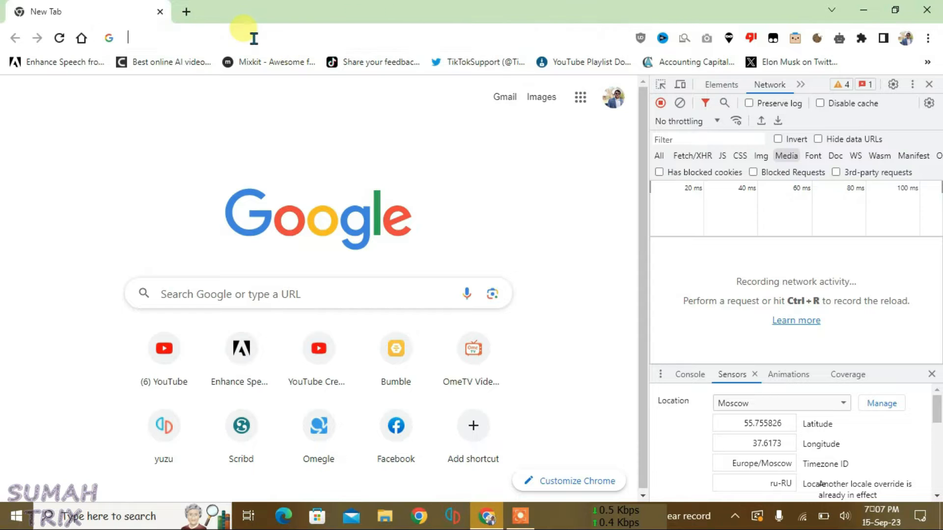
# Step: Search 'whats my current location', allow Google to use precise location, then start a new tab
pyautogui.write('whats')
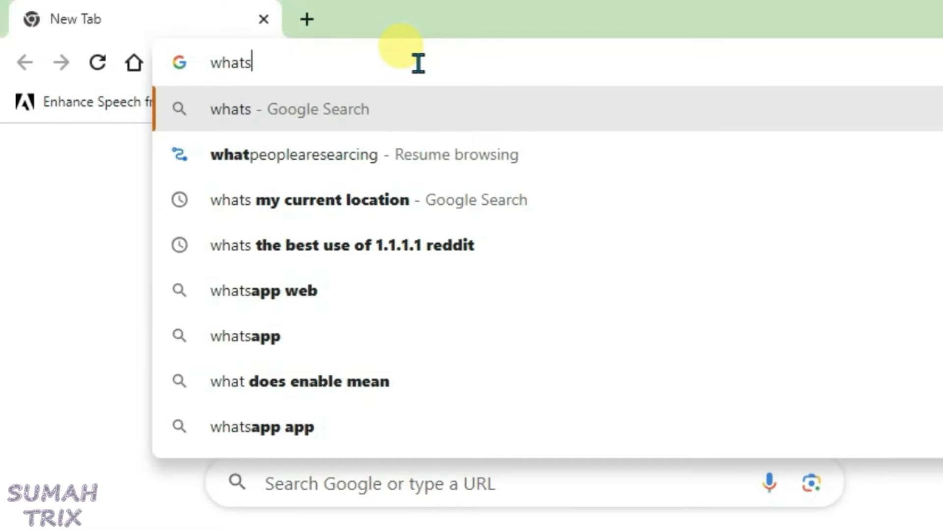
pyautogui.click(309, 199)
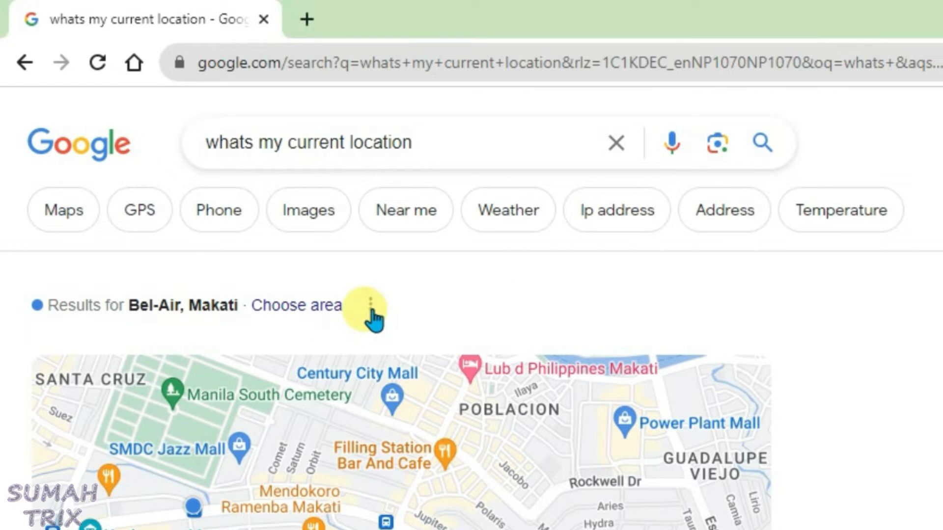
pyautogui.click(371, 304)
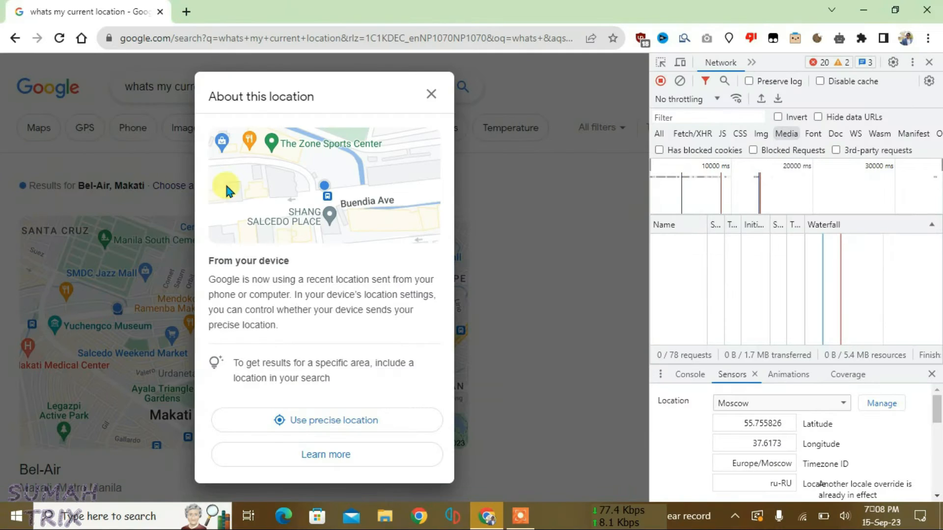
pyautogui.click(326, 419)
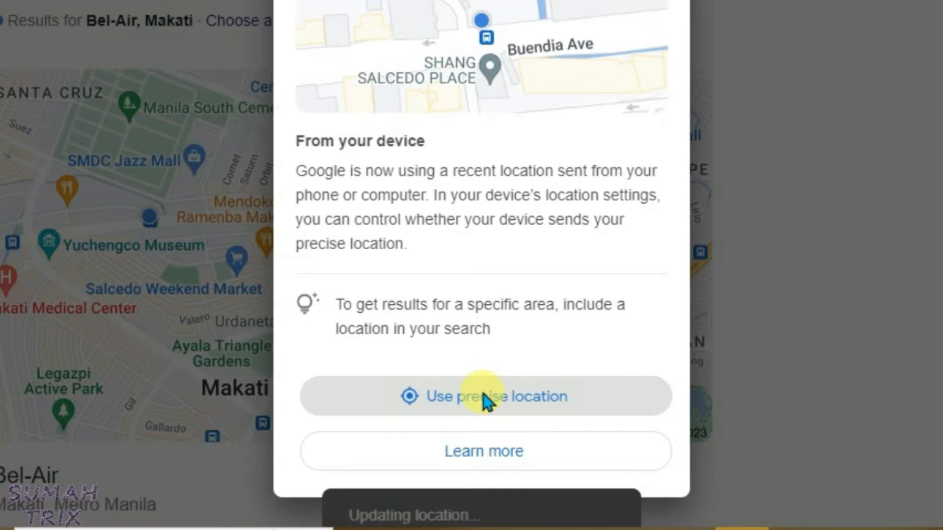
pyautogui.click(483, 395)
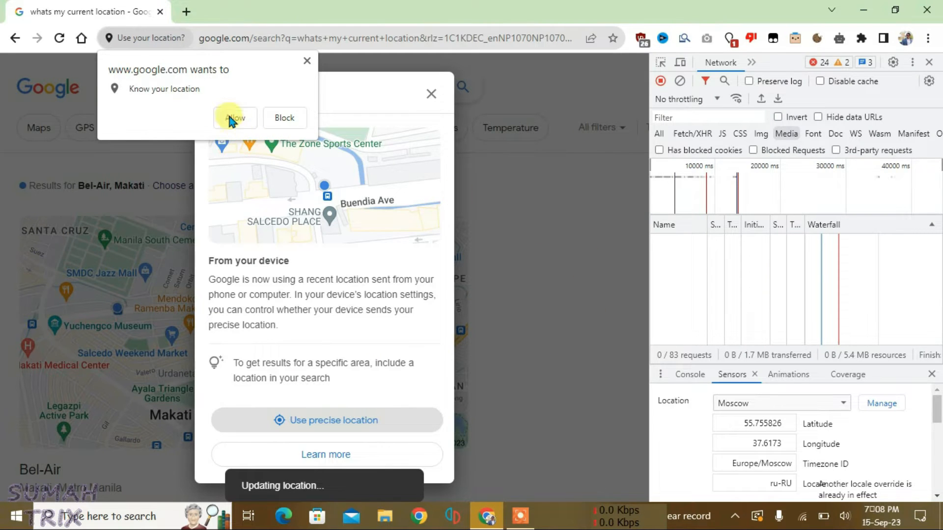
pyautogui.click(234, 117)
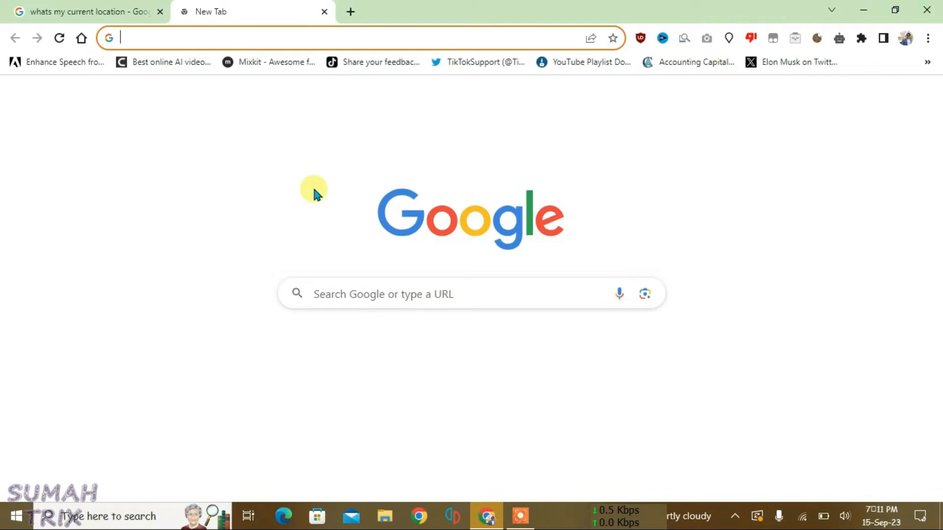
# Step: Search 'whats my current time' showing Moscow time, then return to the location results tab
pyautogui.write('whats my current time')
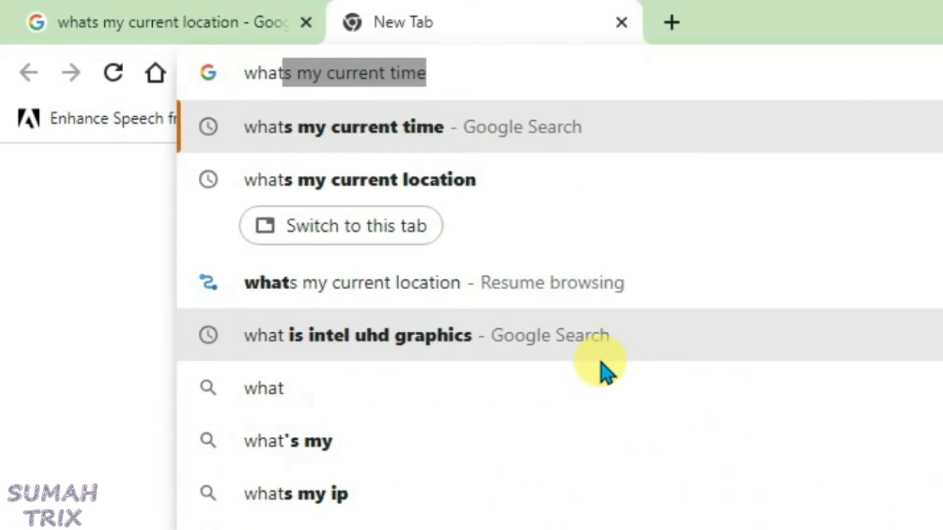
pyautogui.click(343, 127)
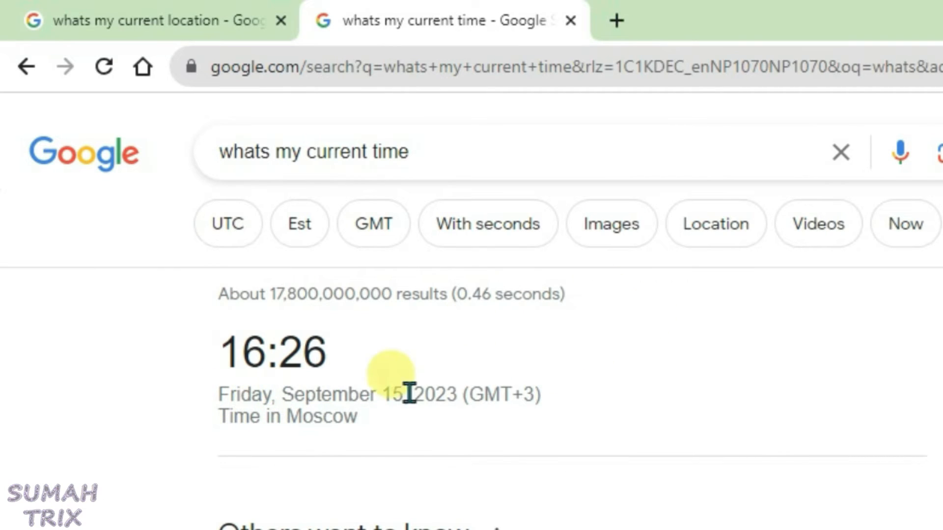
pyautogui.click(90, 20)
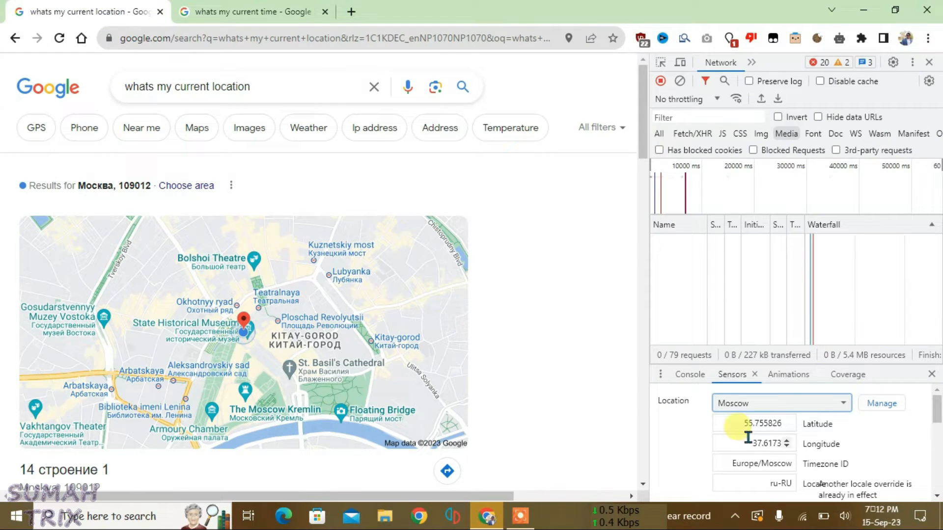
# Step: Switch the location override to a custom 'Other...' location and begin a 'latlong' search in a new tab
pyautogui.click(782, 403)
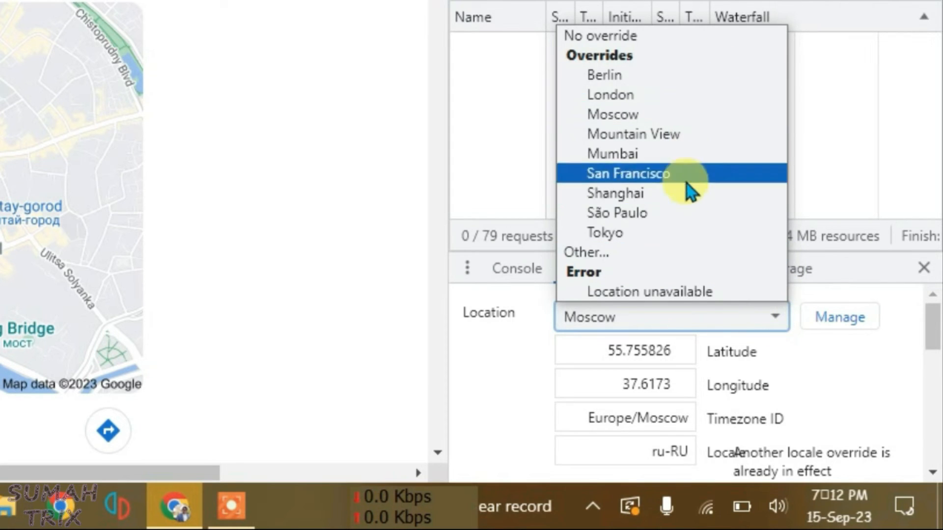
pyautogui.moveTo(599, 252)
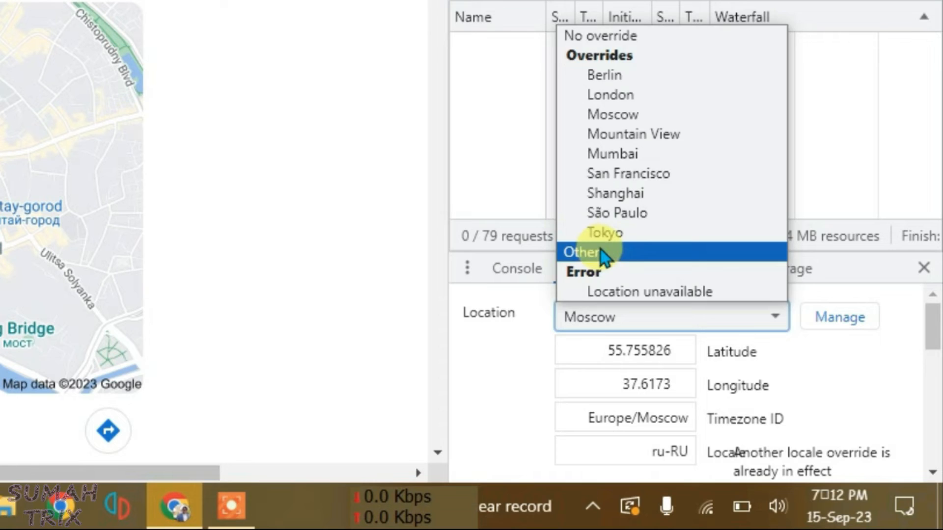
pyautogui.click(580, 251)
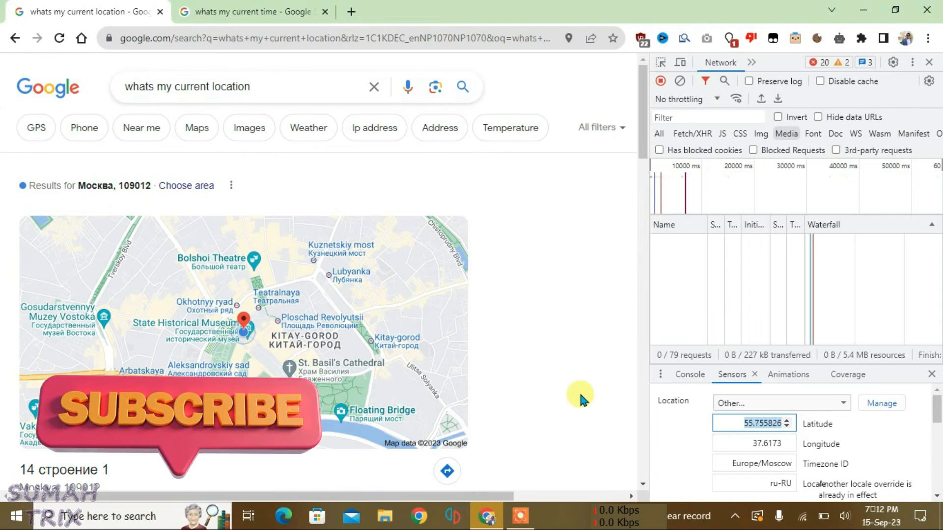
pyautogui.click(351, 12)
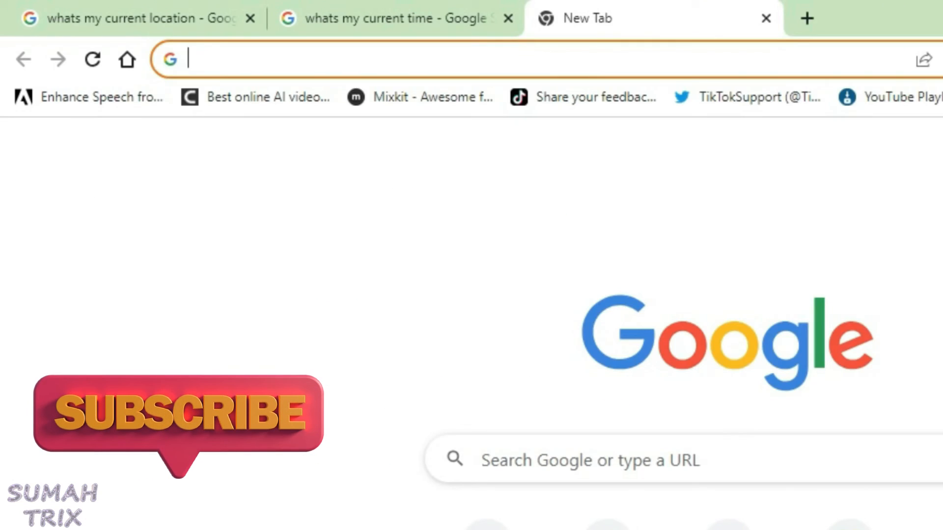
pyautogui.write('latlong')
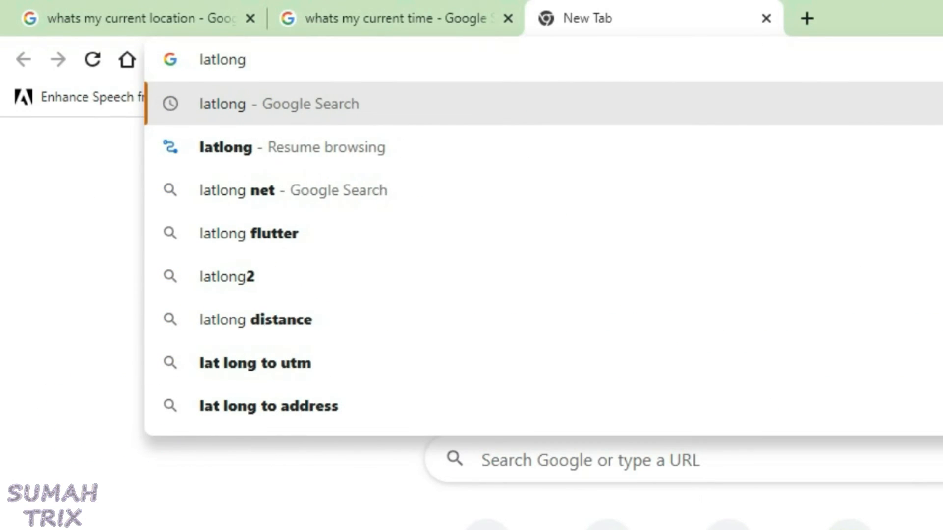